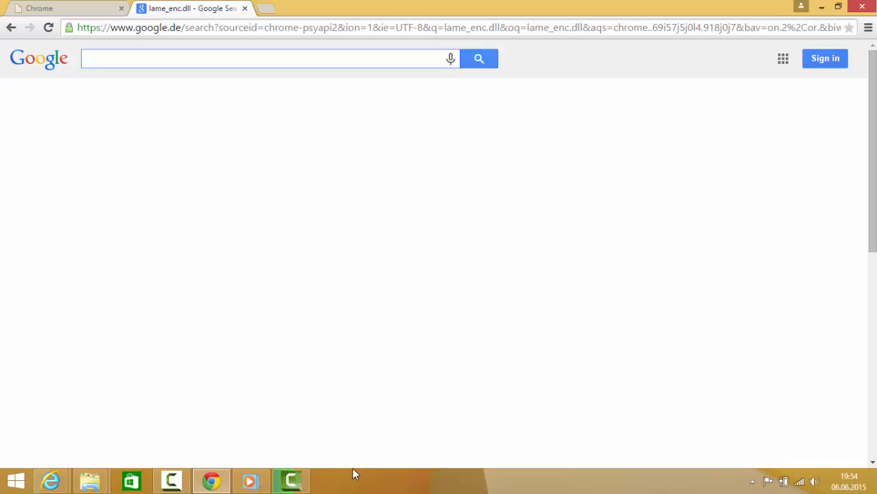
Search Google for "firefox english" to find the Mozilla Firefox download page.
{"action": "left_click", "coordinate": [267, 58]}
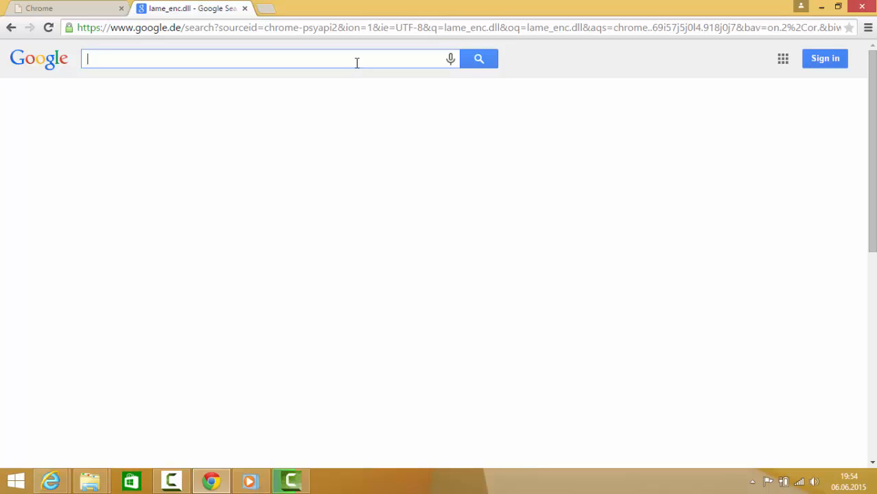
{"action": "type", "text": "firefox"}
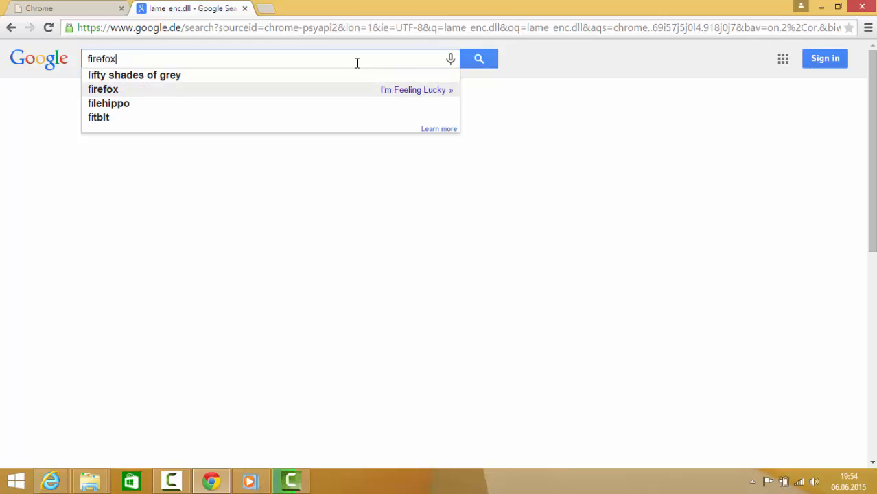
{"action": "type", "text": "\" \""}
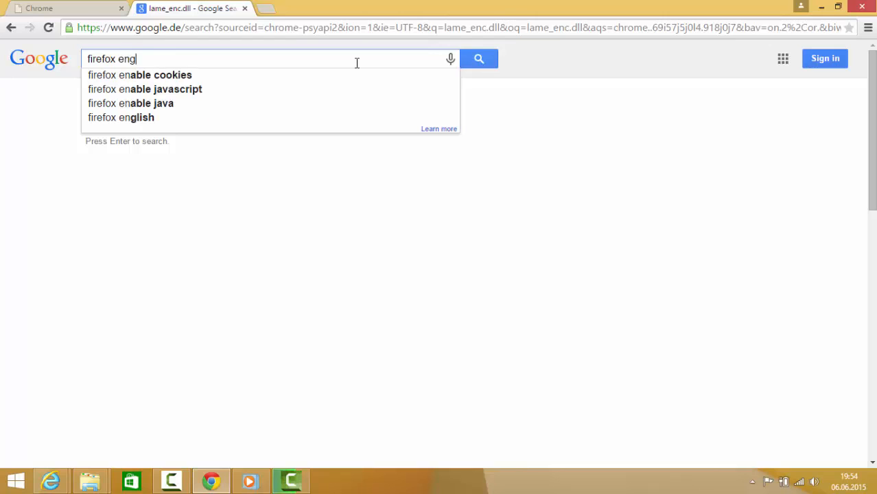
{"action": "type", "text": "lish"}
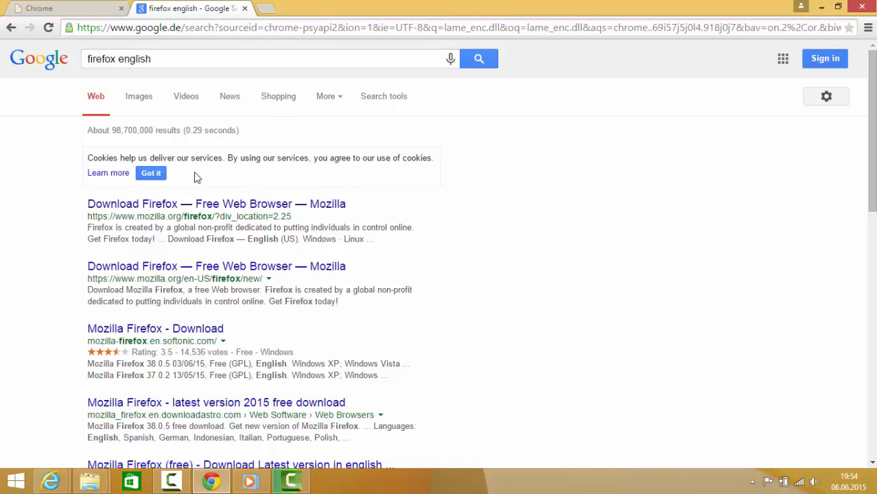
{"action": "mouse_move", "coordinate": [148, 218]}
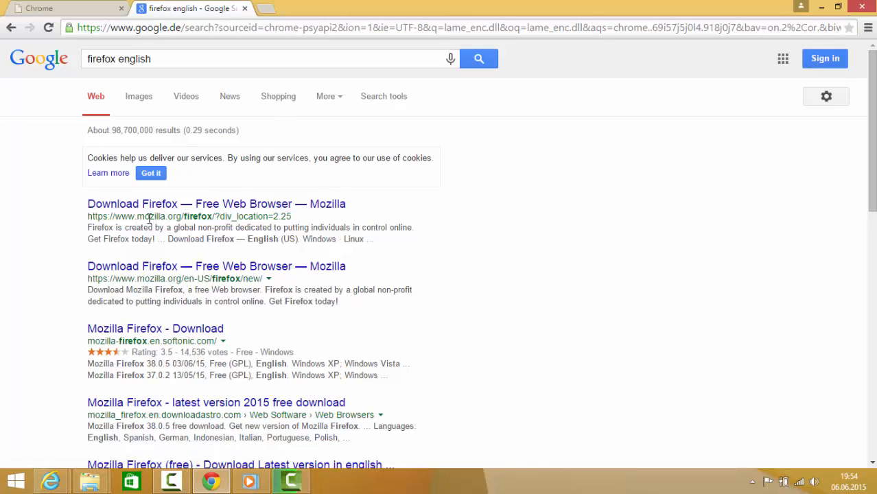
{"action": "mouse_move", "coordinate": [186, 213]}
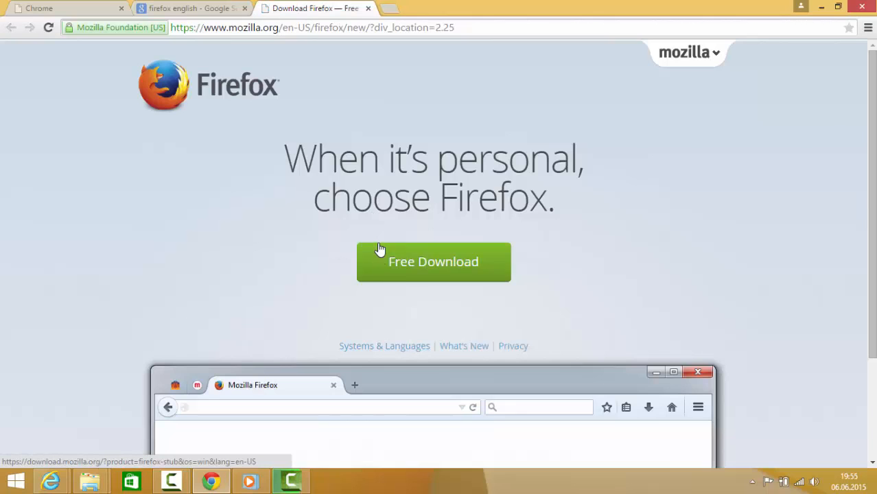
{"action": "mouse_move", "coordinate": [414, 266]}
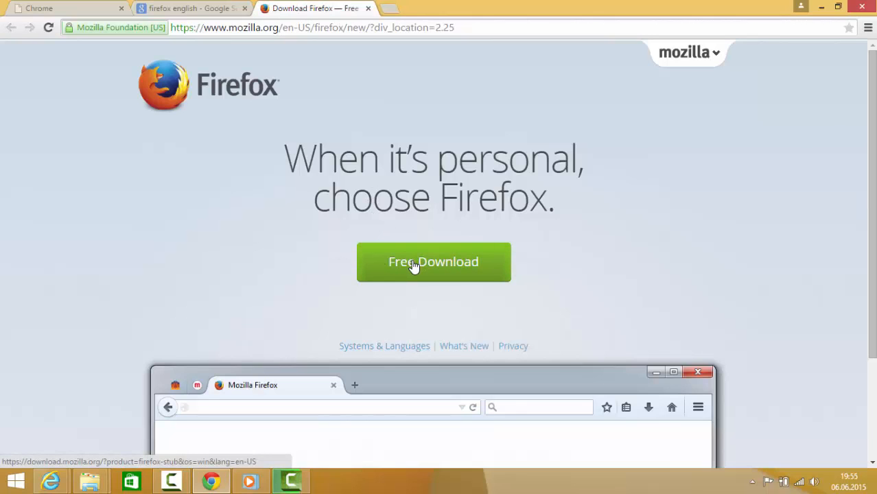
Download the Firefox Setup Stub via Free Download and run it from the download bar.
{"action": "left_click", "coordinate": [433, 261]}
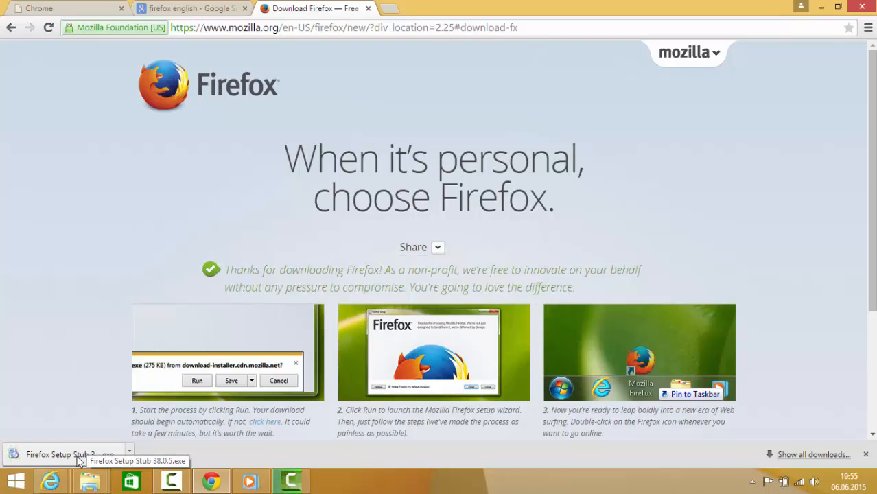
{"action": "left_click", "coordinate": [66, 454]}
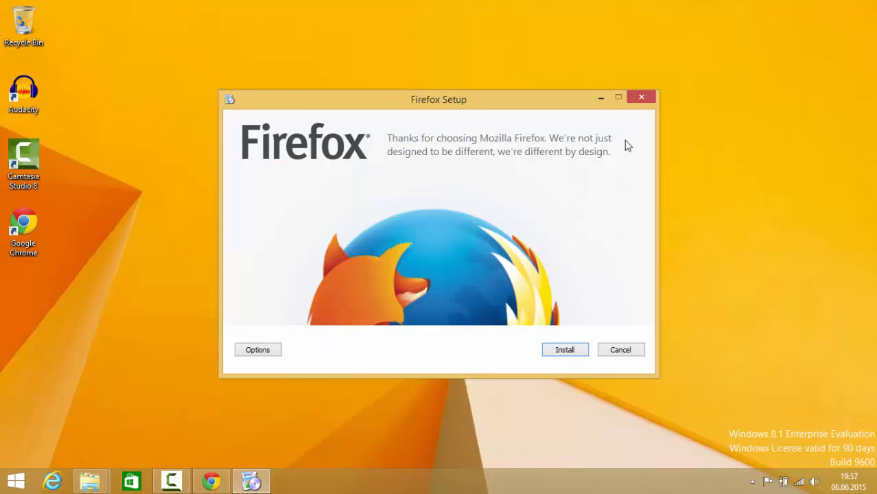
Begin the Firefox installation so Setup starts downloading the browser.
{"action": "left_click", "coordinate": [564, 350]}
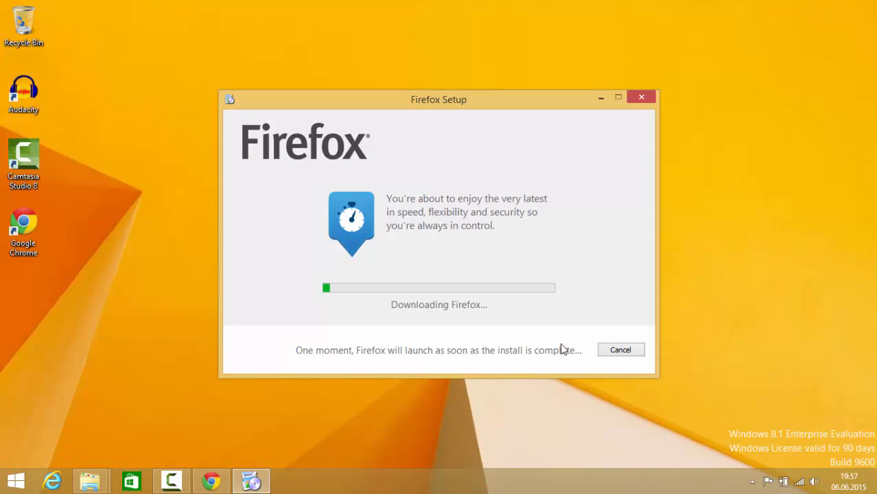
{"action": "mouse_move", "coordinate": [556, 334]}
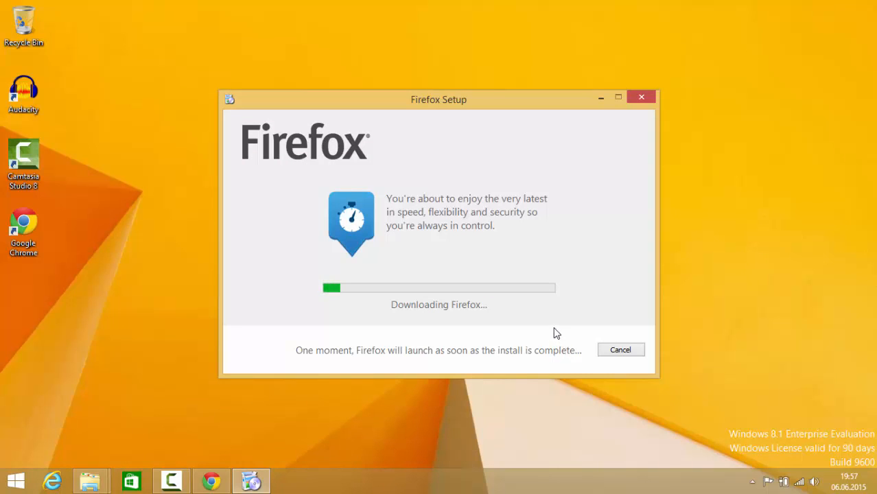
{"action": "mouse_move", "coordinate": [423, 280]}
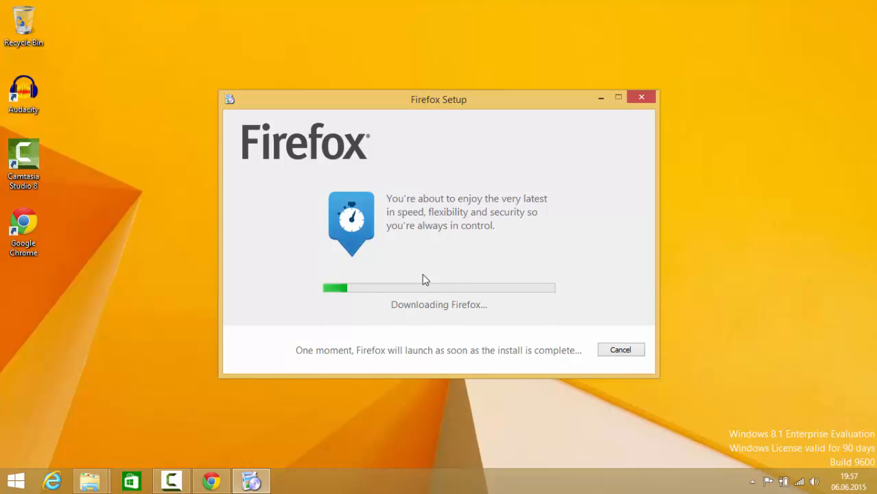
{"action": "mouse_move", "coordinate": [427, 269]}
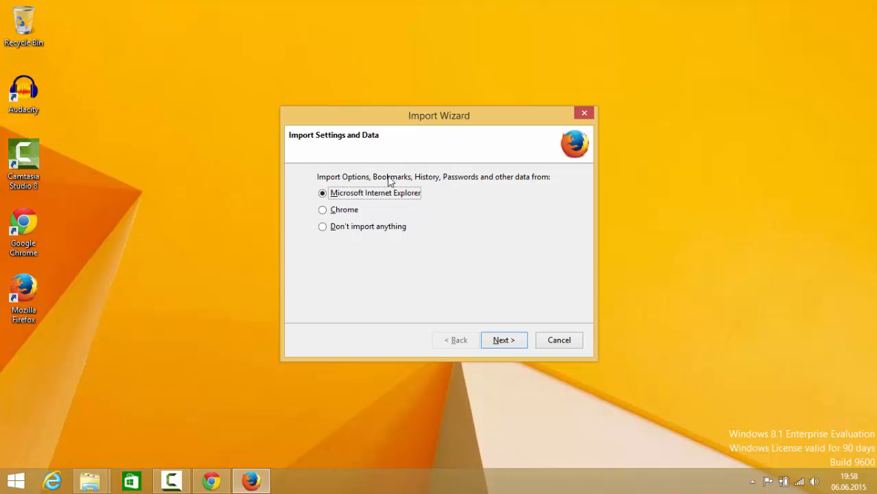
{"action": "mouse_move", "coordinate": [448, 146]}
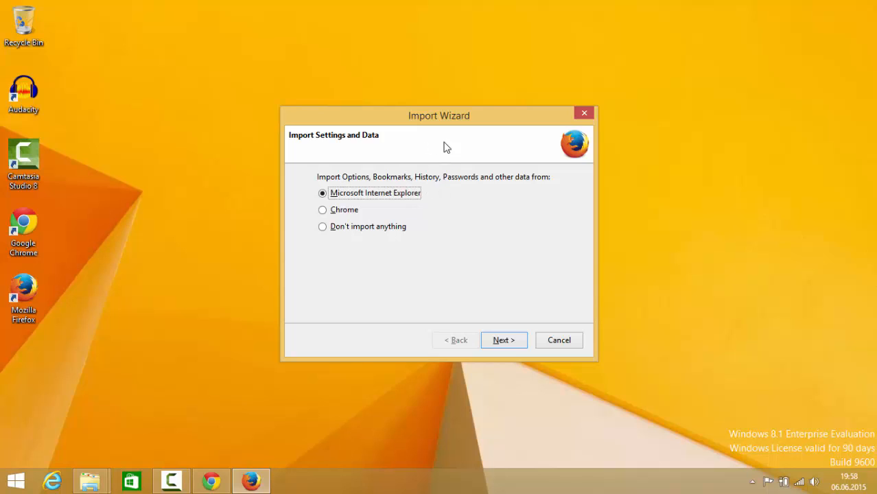
{"action": "mouse_move", "coordinate": [446, 183]}
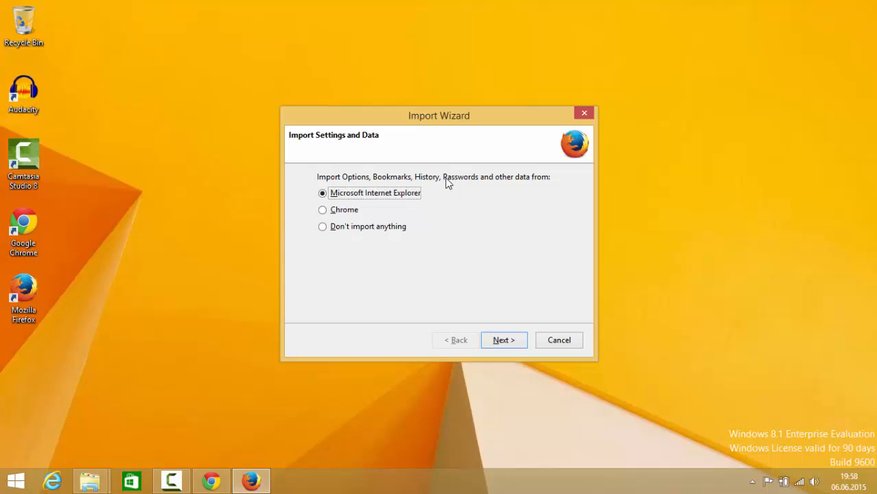
{"action": "mouse_move", "coordinate": [372, 207]}
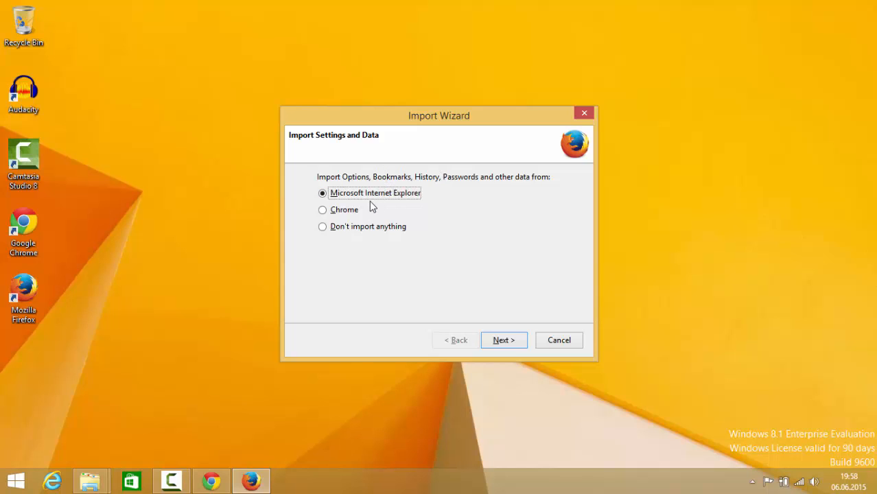
{"action": "mouse_move", "coordinate": [368, 211]}
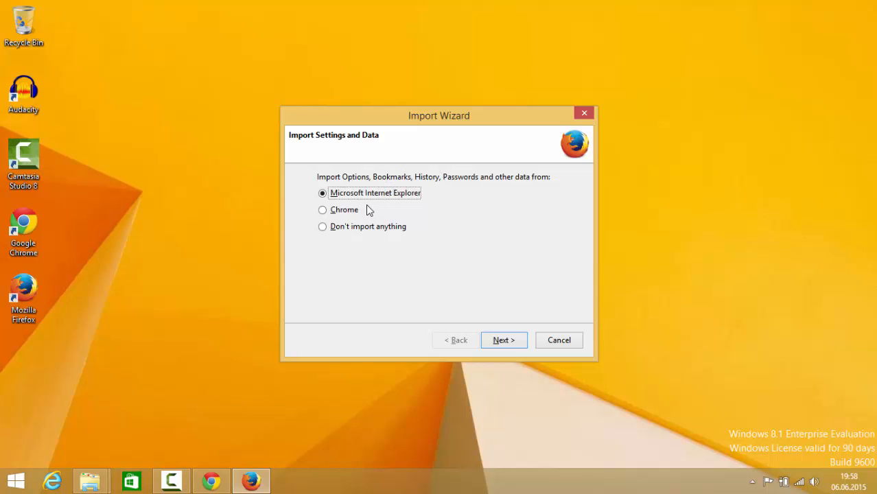
{"action": "mouse_move", "coordinate": [363, 185]}
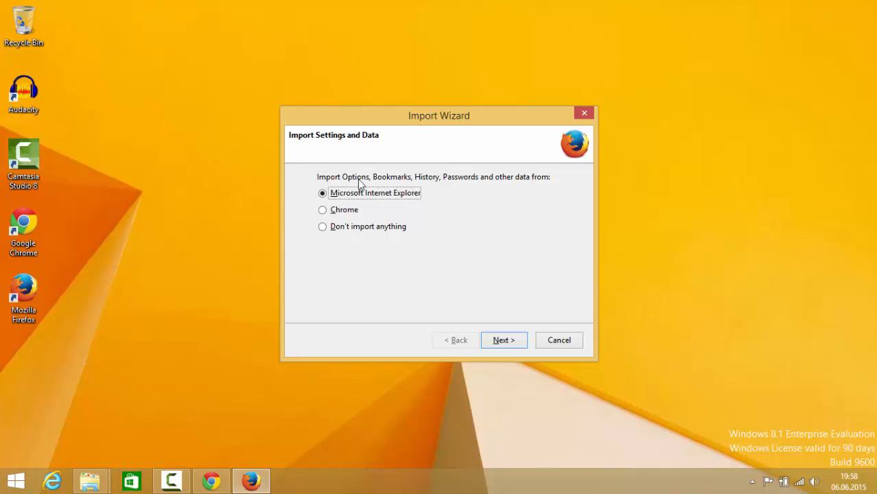
{"action": "mouse_move", "coordinate": [403, 218]}
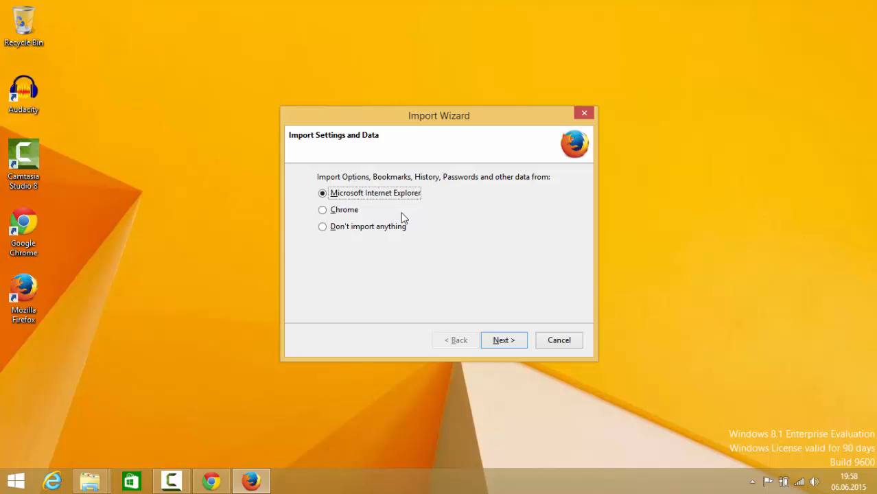
Choose "Don't import anything" in the Import Wizard and finish it.
{"action": "left_click", "coordinate": [323, 226]}
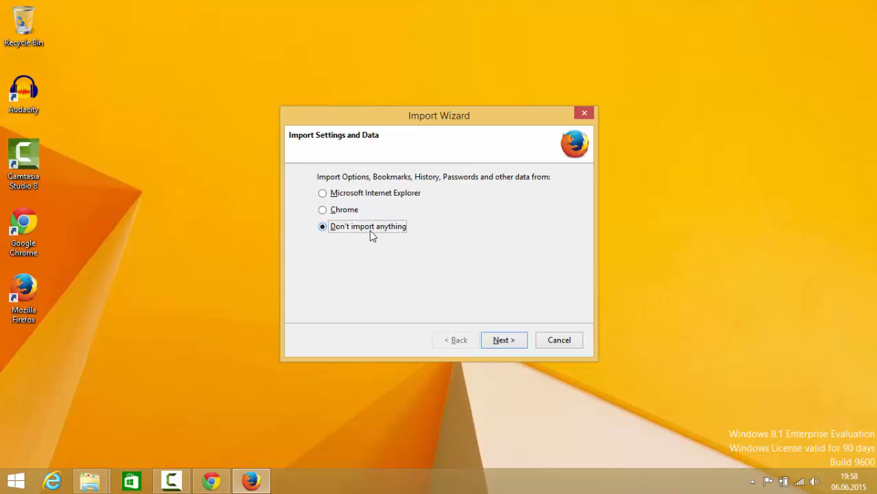
{"action": "mouse_move", "coordinate": [354, 236]}
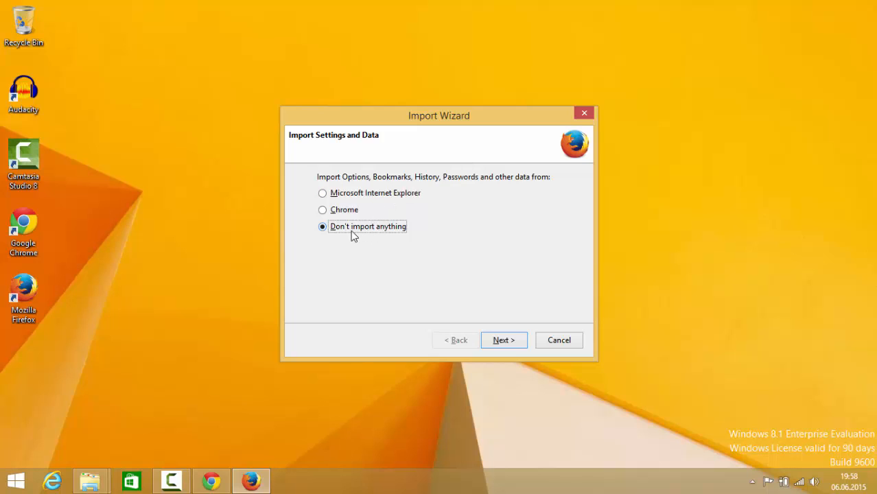
{"action": "mouse_move", "coordinate": [381, 240]}
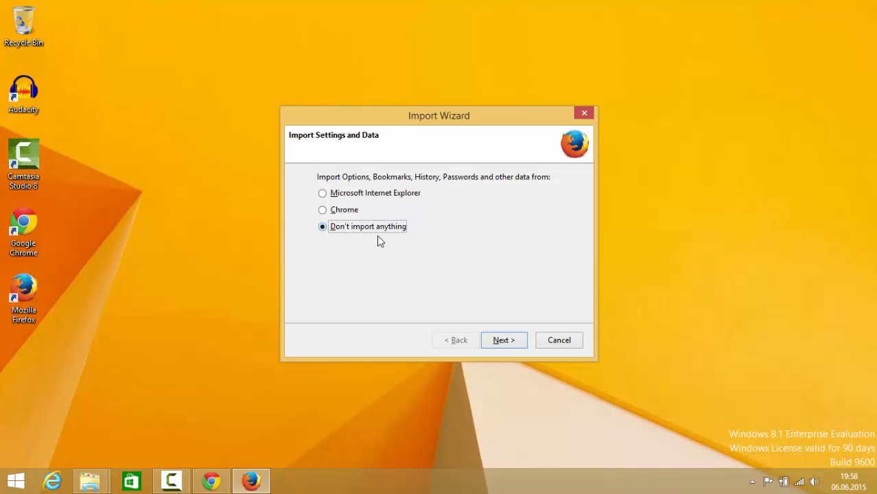
{"action": "left_click", "coordinate": [504, 340]}
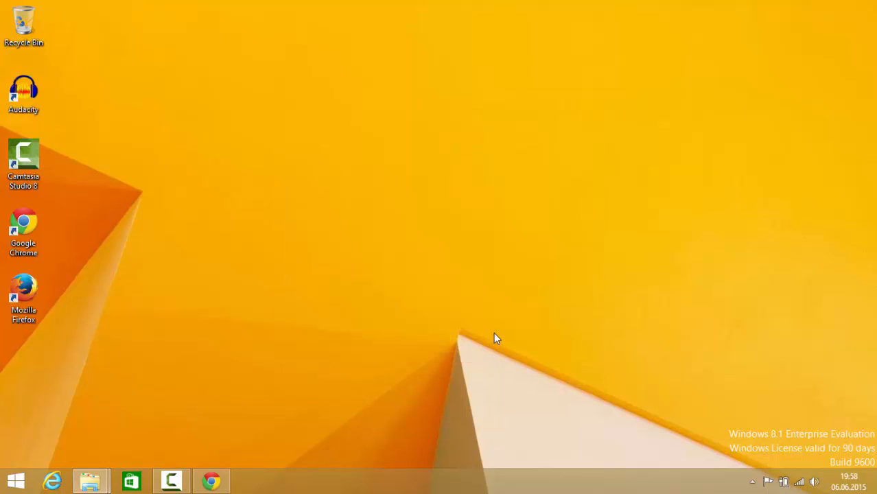
{"action": "mouse_move", "coordinate": [458, 184]}
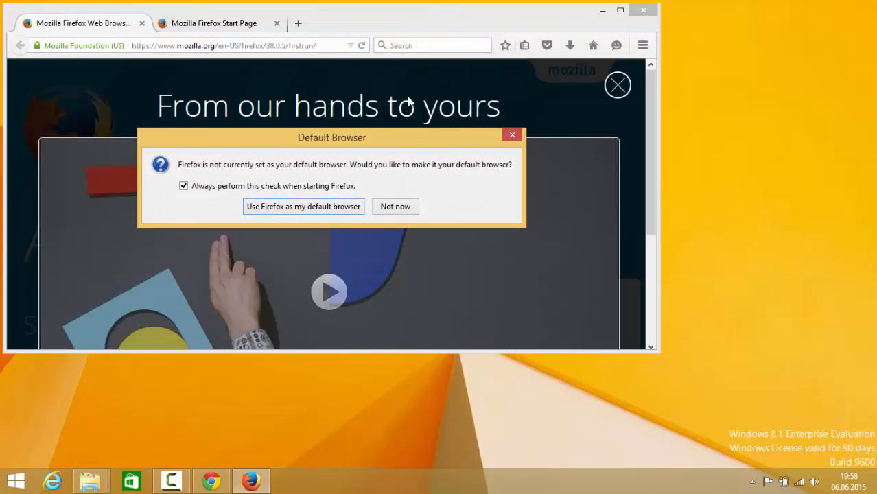
{"action": "mouse_move", "coordinate": [302, 206]}
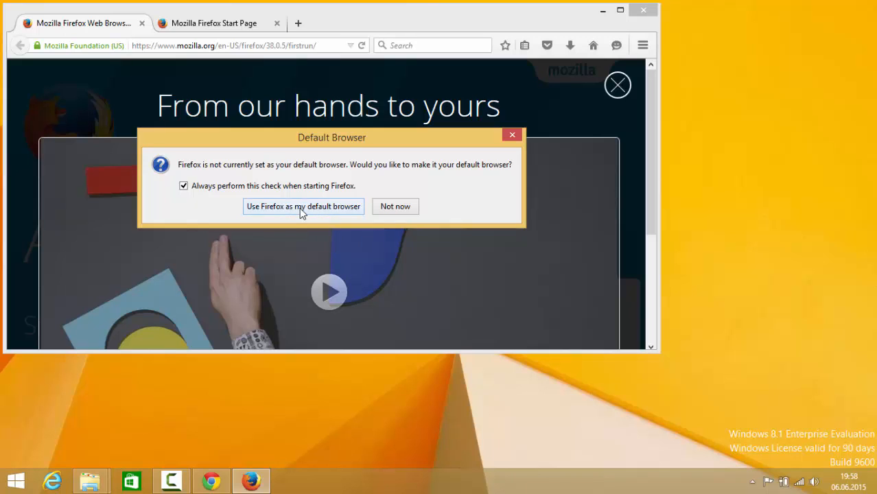
Choose "Use Firefox as my default browser" in the Default Browser dialog.
{"action": "left_click", "coordinate": [302, 206]}
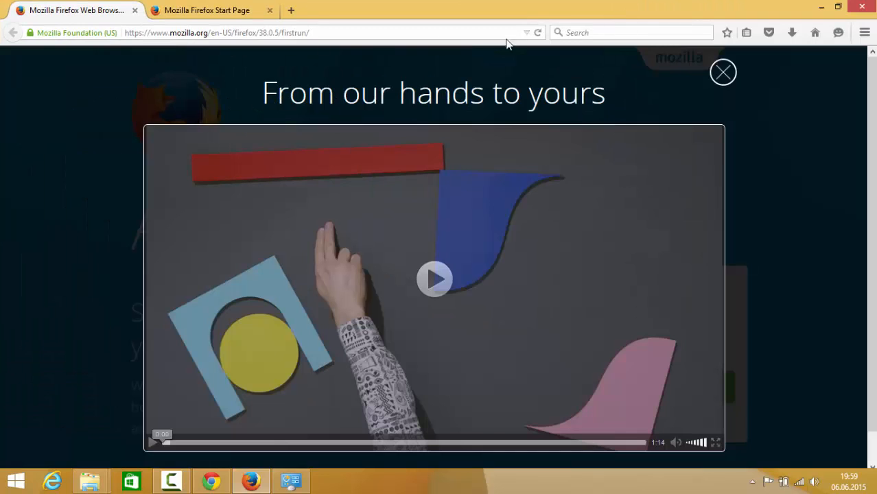
{"action": "mouse_move", "coordinate": [362, 326]}
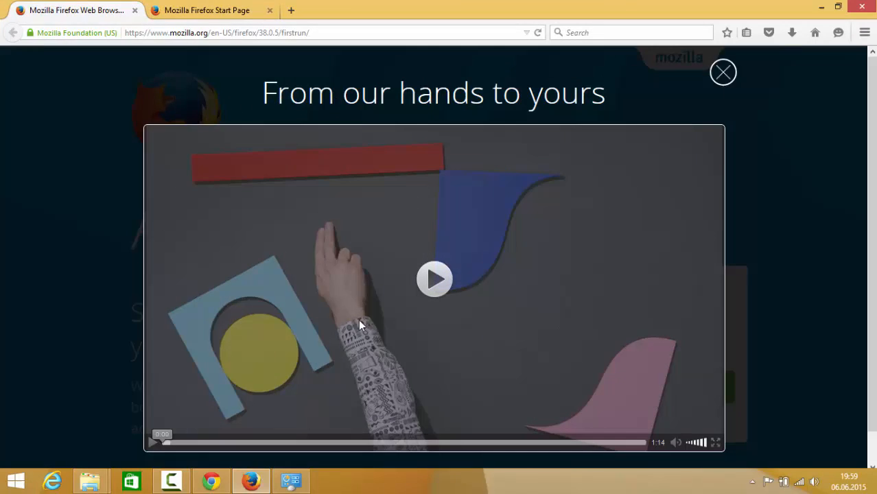